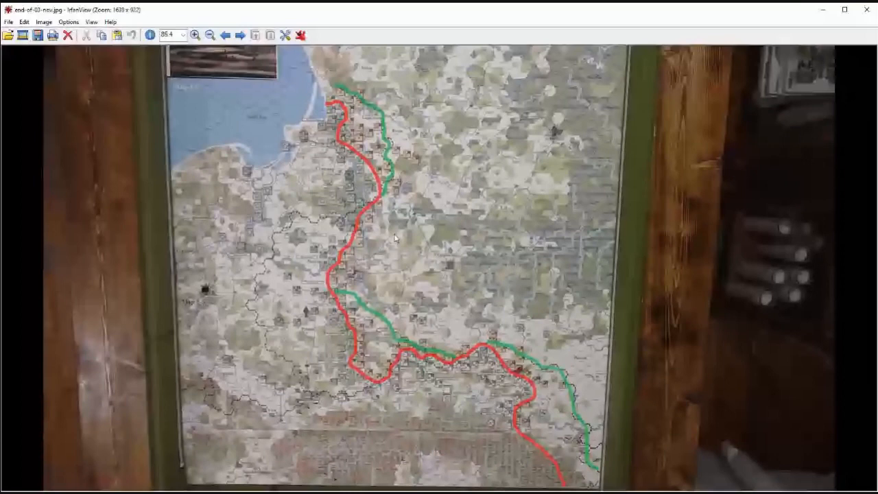
mouse_move(373, 179)
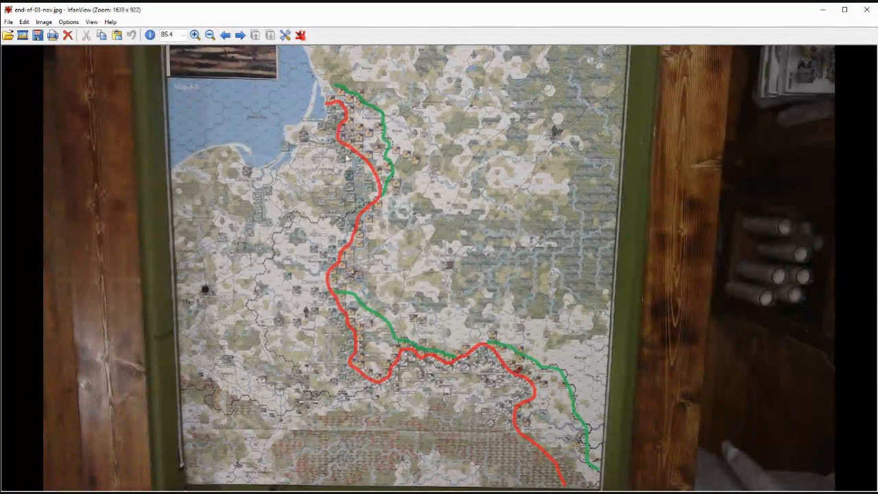
mouse_move(329, 247)
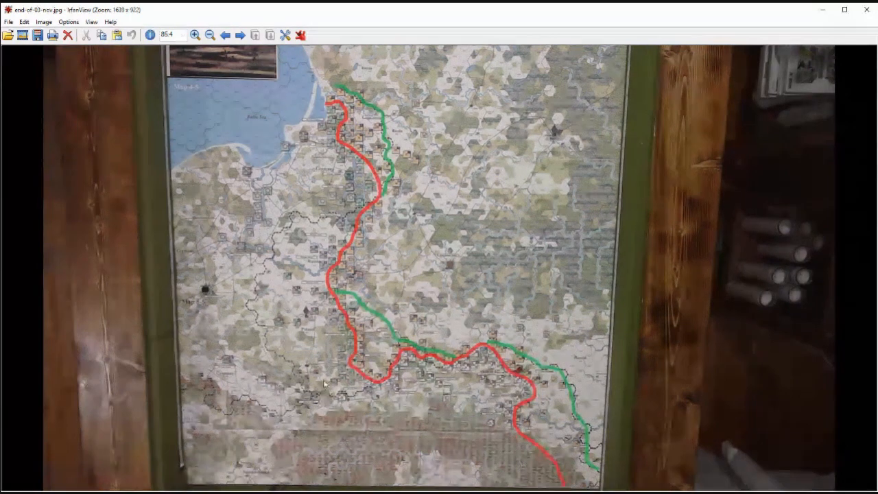
mouse_move(365, 299)
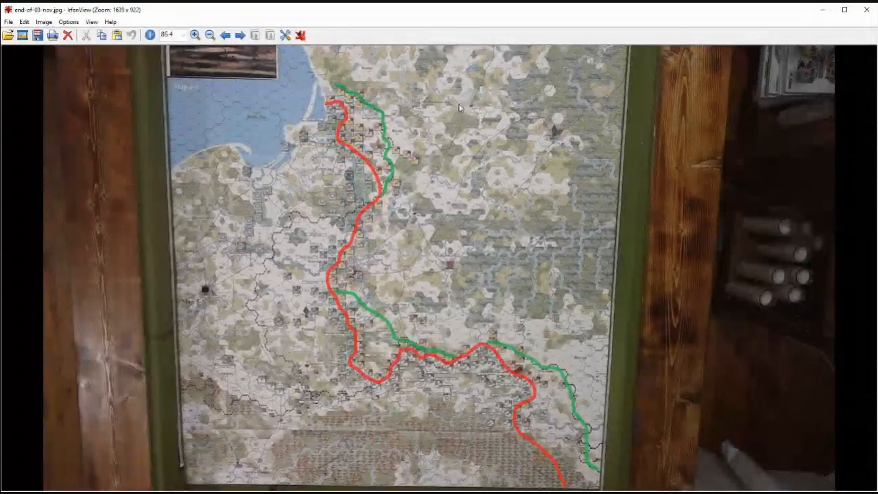
mouse_move(403, 93)
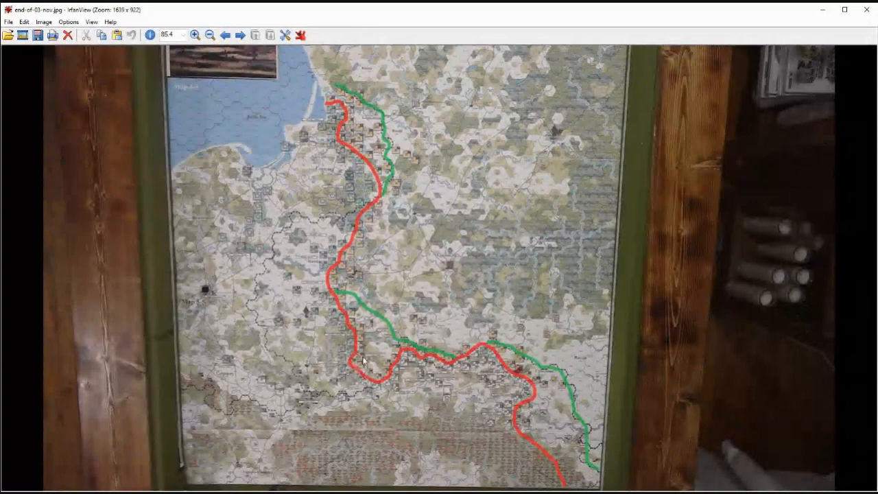
mouse_move(382, 336)
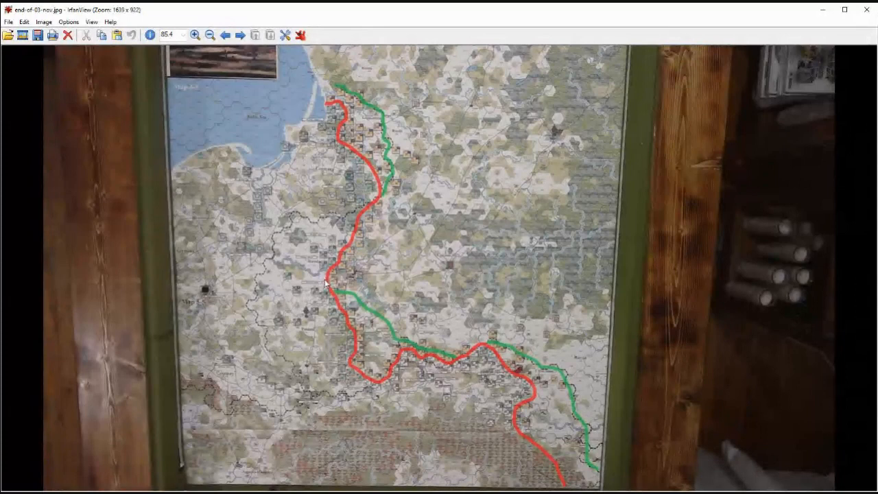
mouse_move(345, 267)
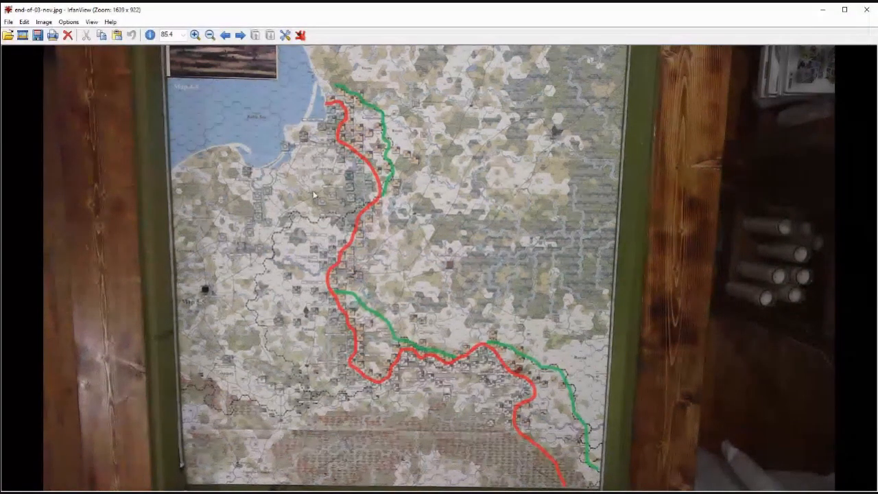
mouse_move(336, 156)
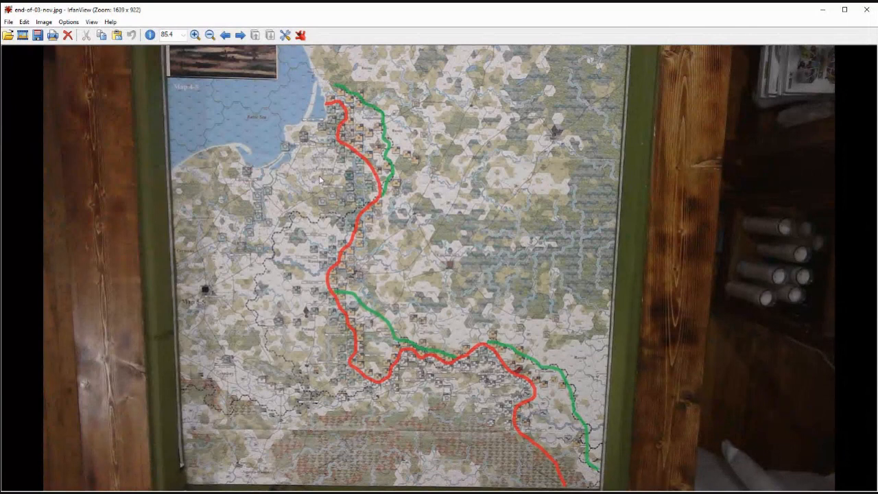
mouse_move(318, 171)
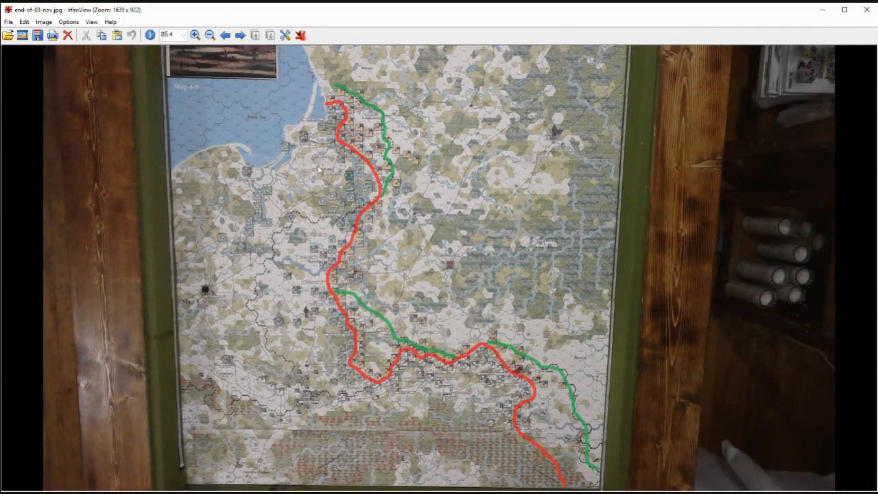
mouse_move(332, 287)
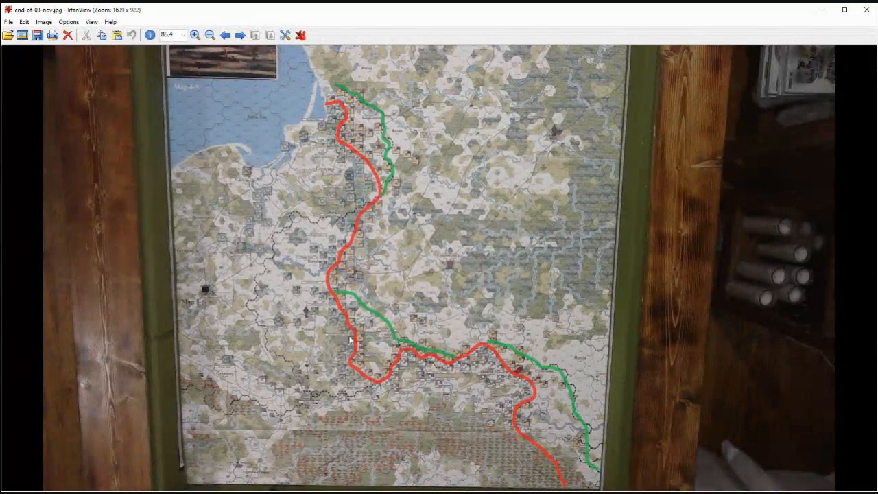
mouse_move(364, 359)
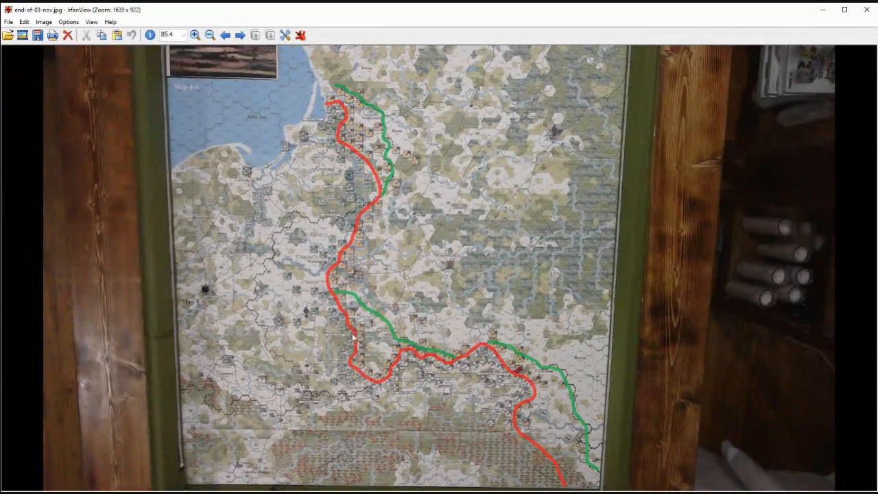
mouse_move(364, 358)
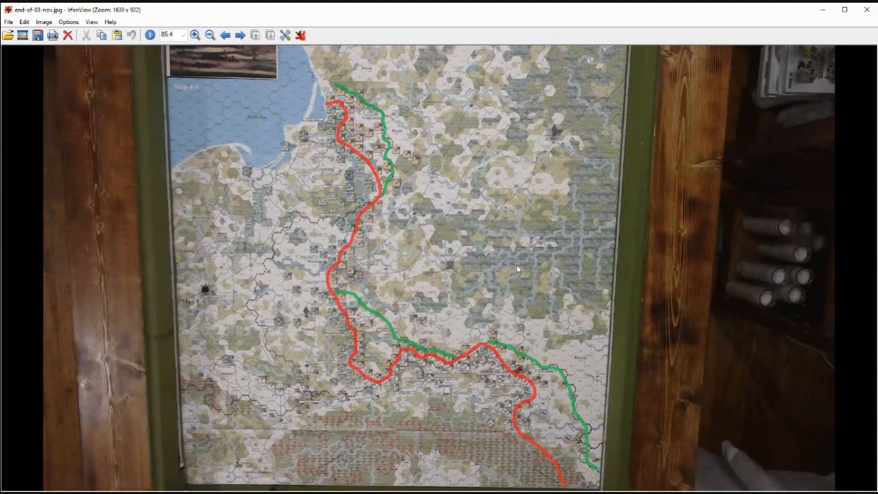
mouse_move(445, 269)
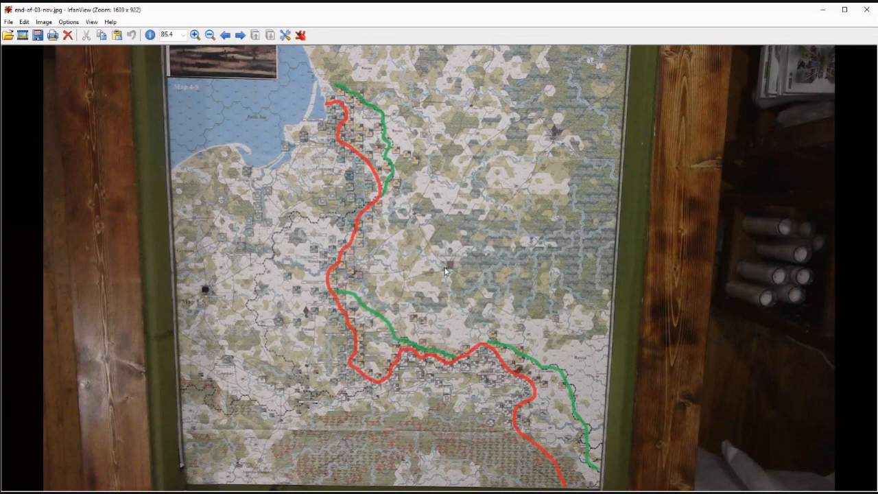
mouse_move(444, 259)
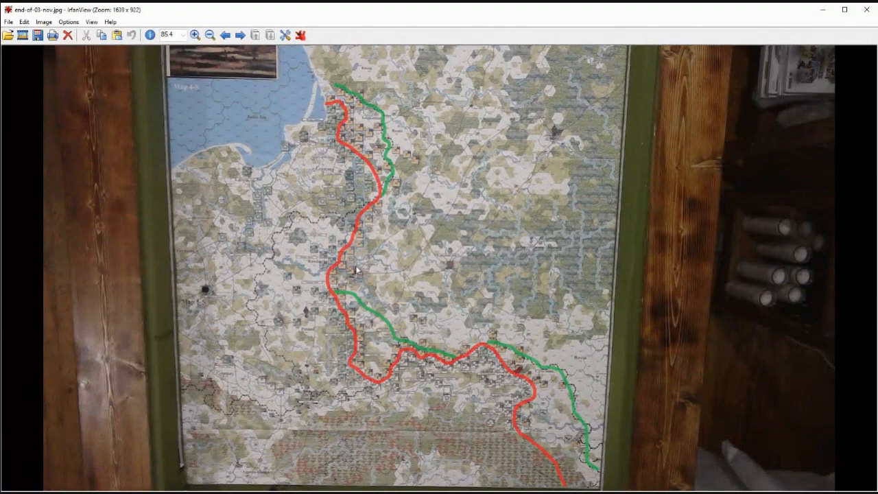
mouse_move(356, 266)
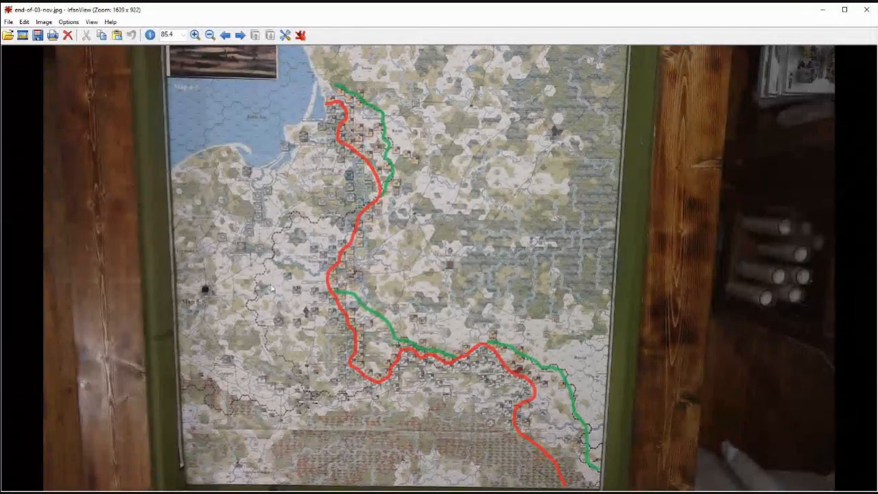
mouse_move(362, 193)
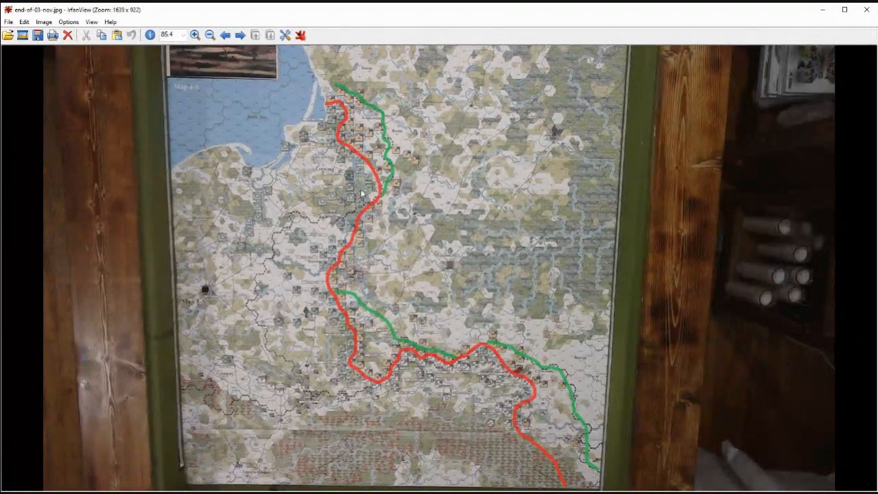
mouse_move(320, 157)
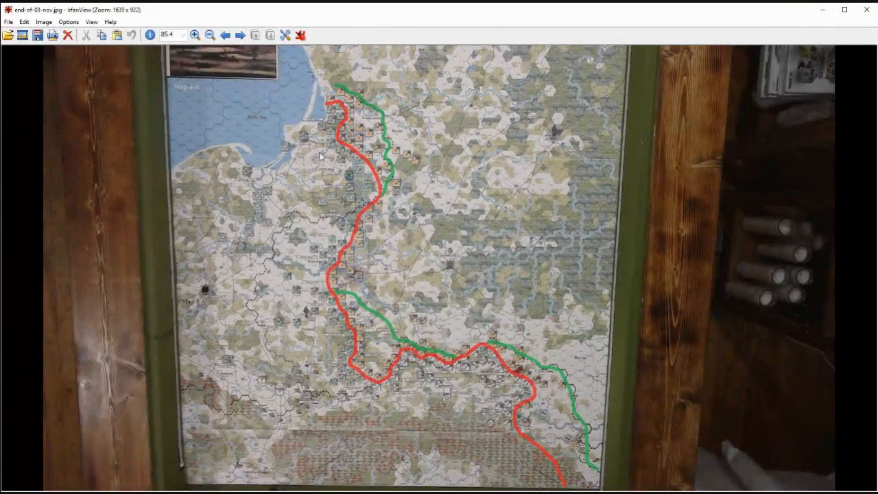
mouse_move(321, 331)
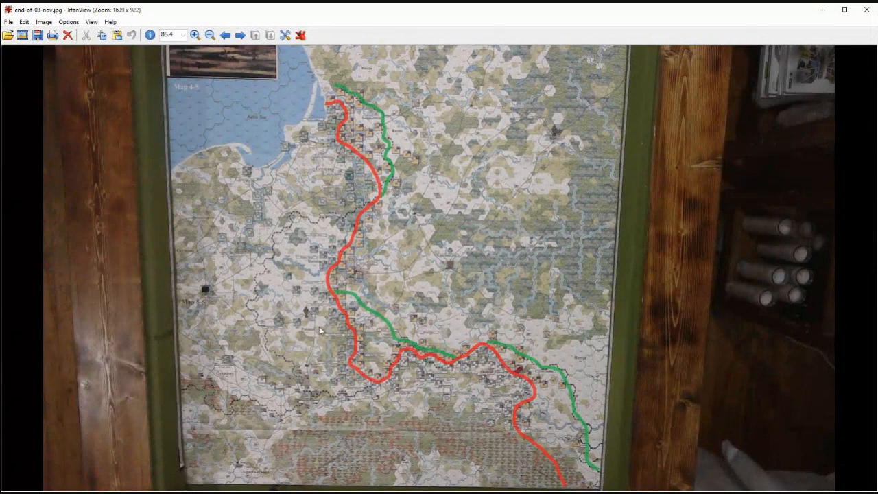
mouse_move(329, 349)
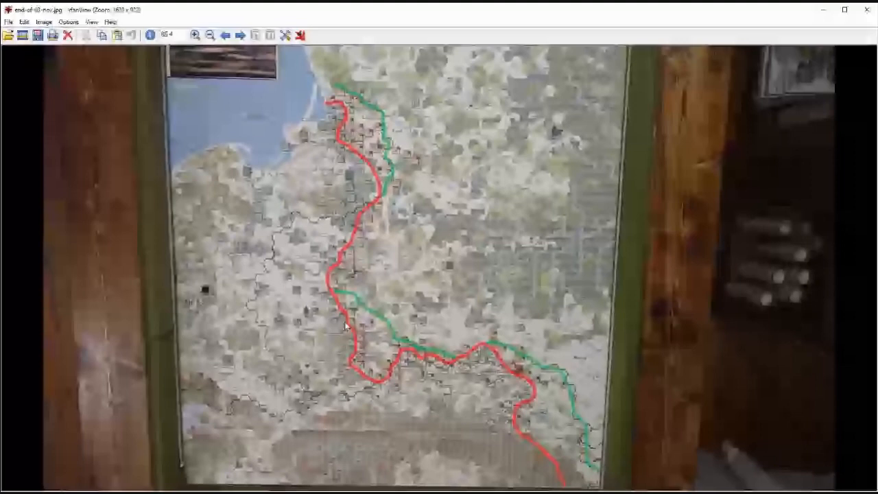
mouse_move(336, 335)
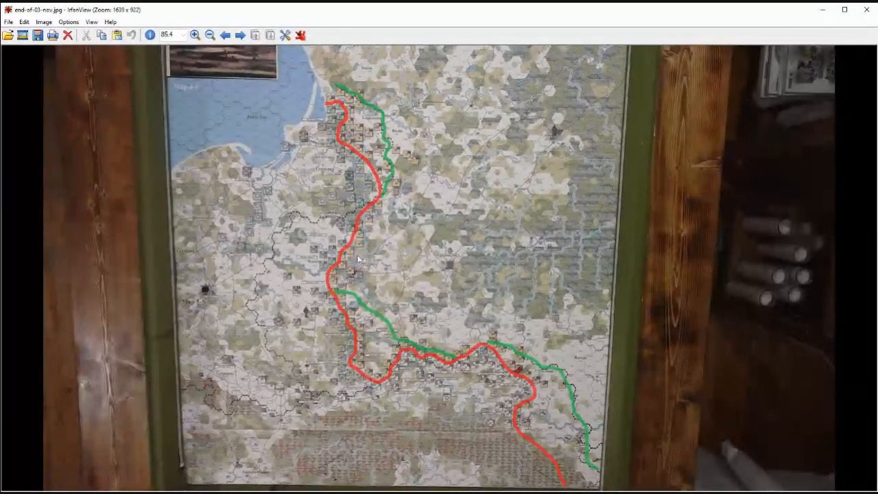
mouse_move(436, 225)
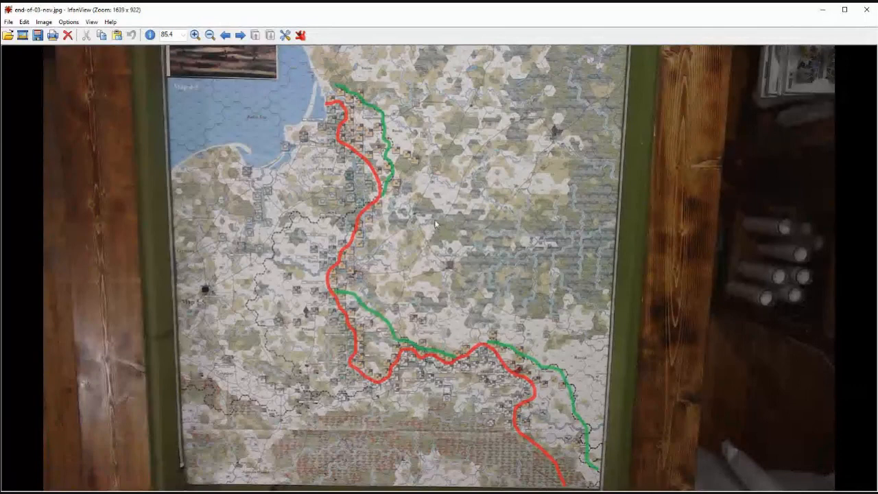
mouse_move(418, 238)
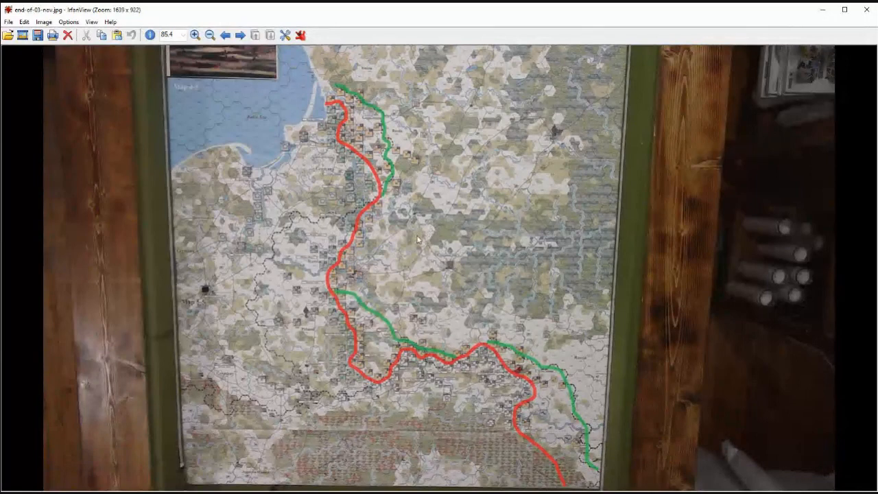